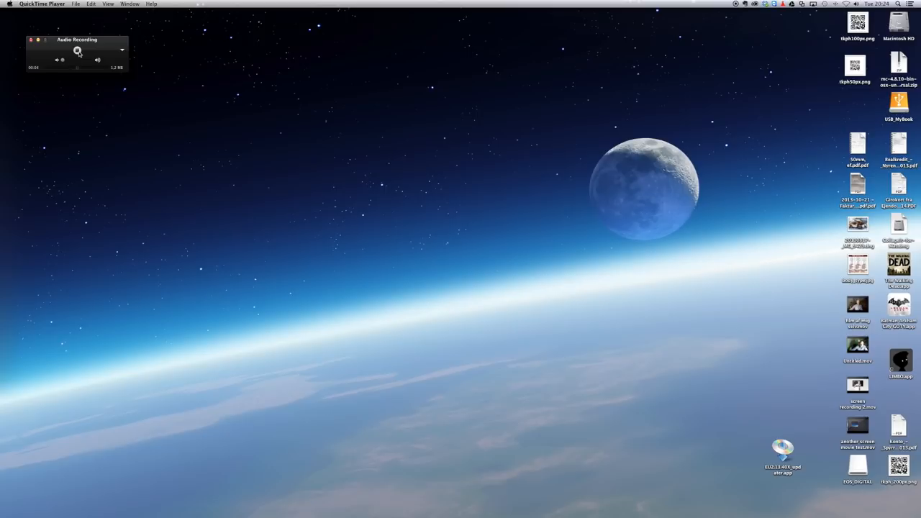
Switch to the Windows XP virtual machine and close its Internet Explorer window.
click(77, 50)
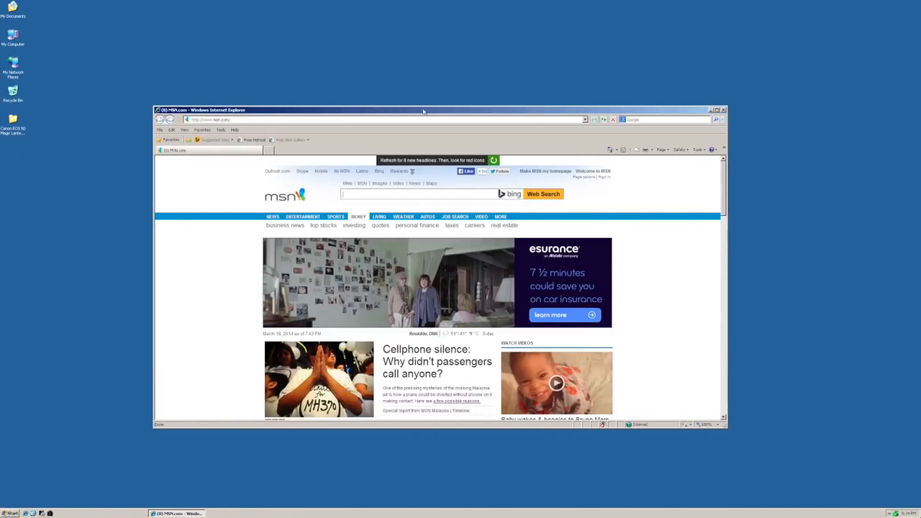
click(723, 110)
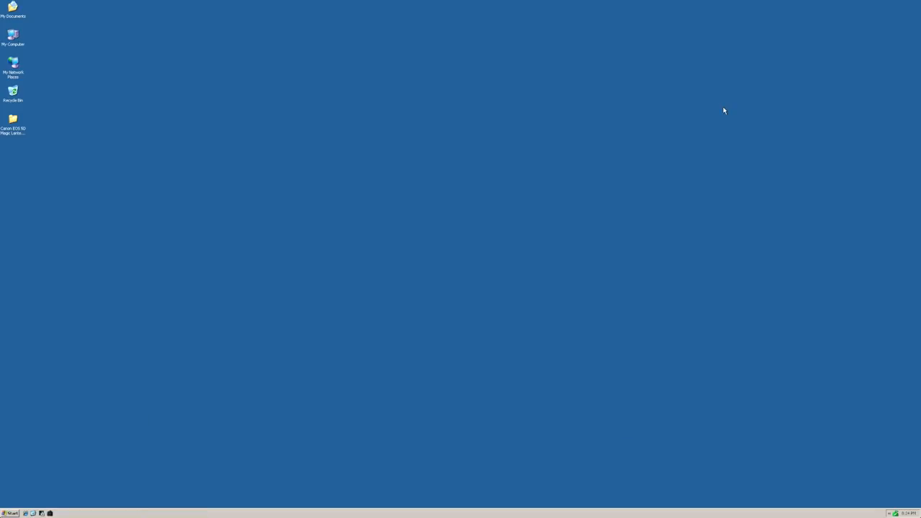
mouse_move(401, 314)
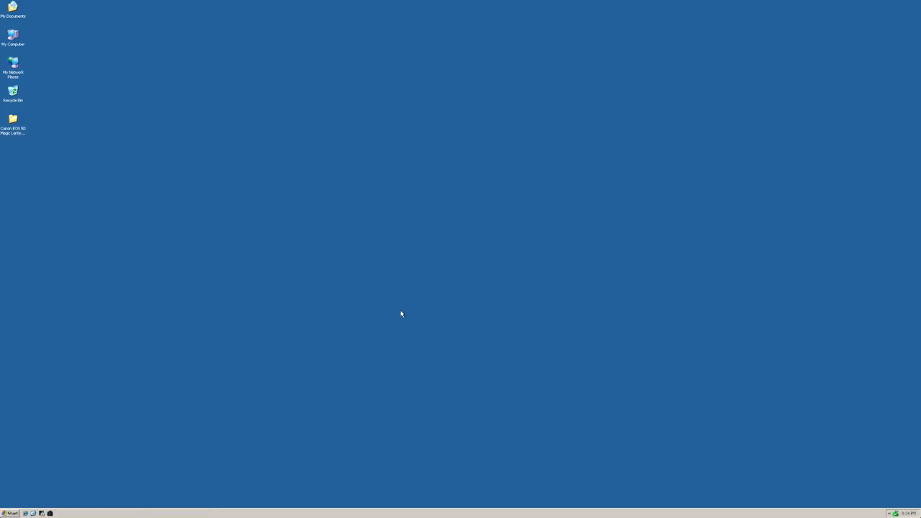
mouse_move(243, 3)
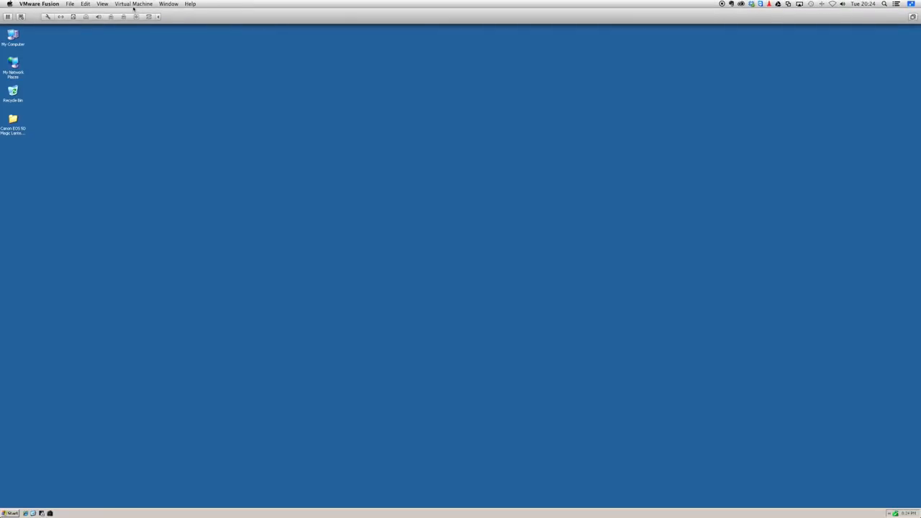
click(134, 3)
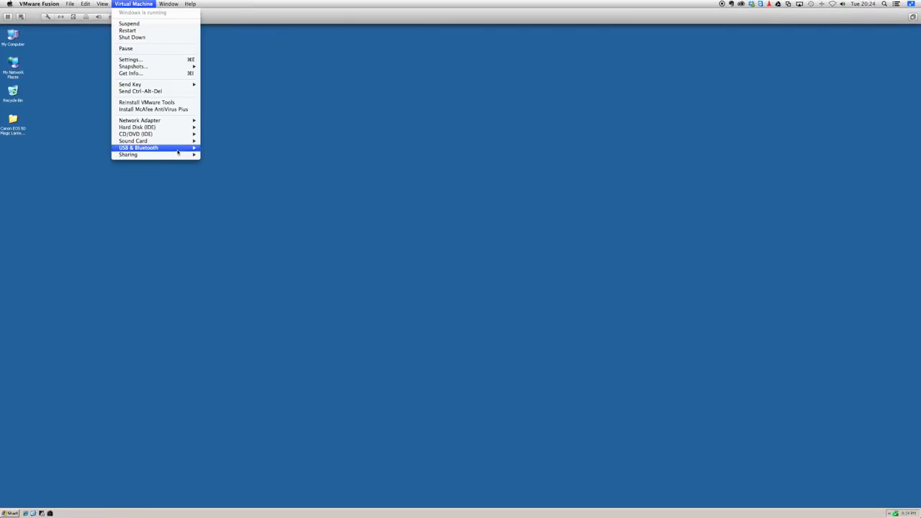
mouse_move(258, 137)
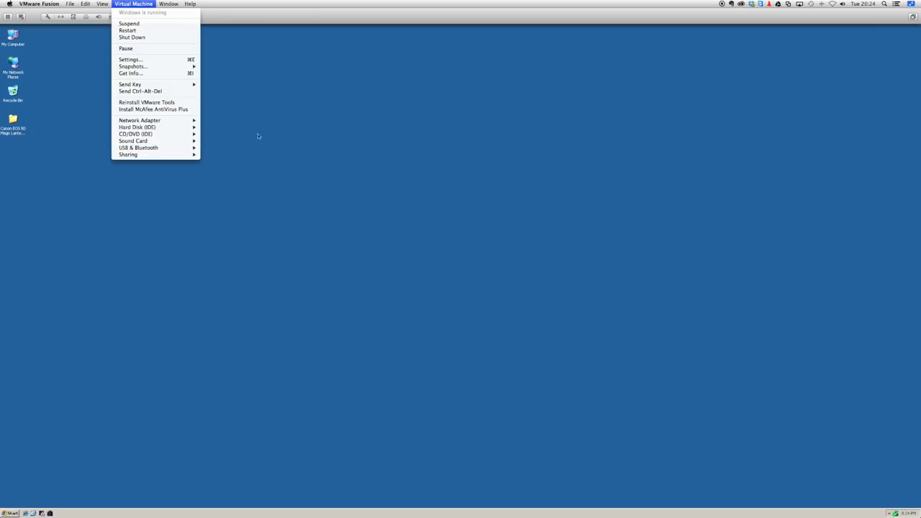
mouse_move(138, 148)
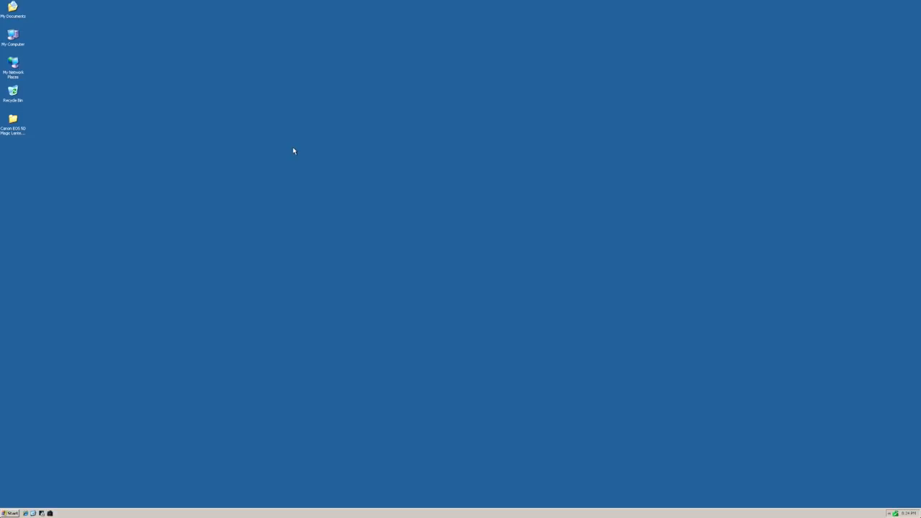
Open My Computer, the EOS_DIGITAL (E:) card, and the Magic Lantern package folder beside it.
click(13, 36)
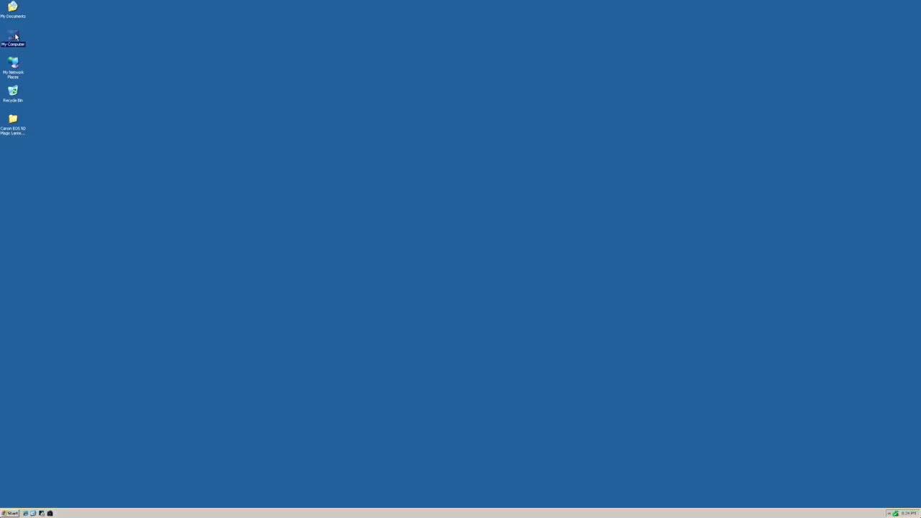
double_click(13, 36)
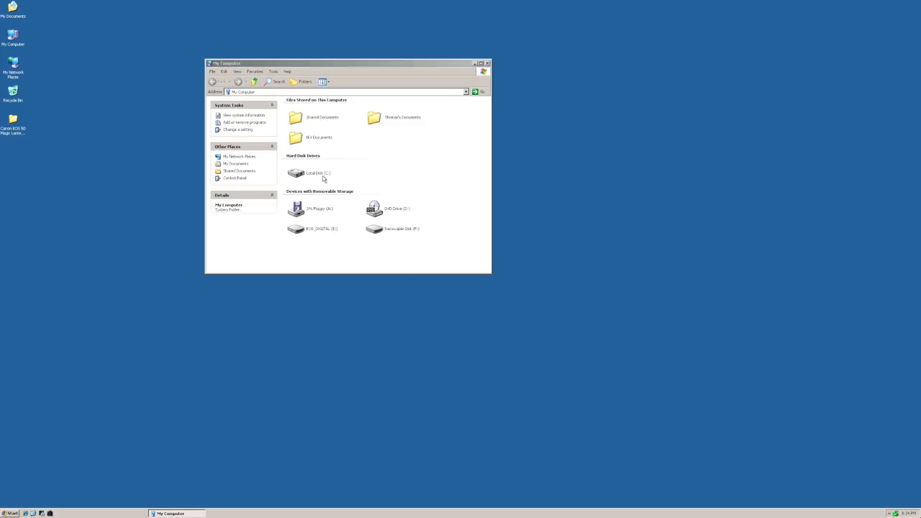
double_click(295, 229)
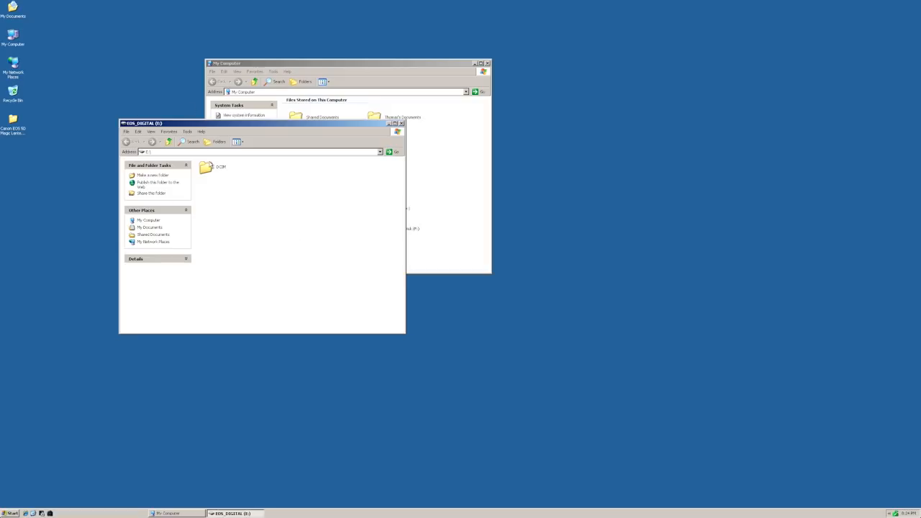
click(207, 166)
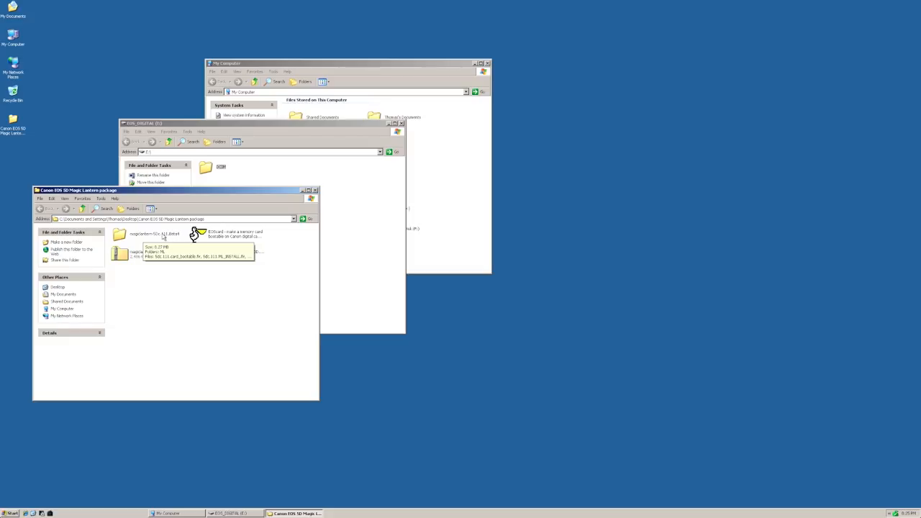
mouse_move(149, 239)
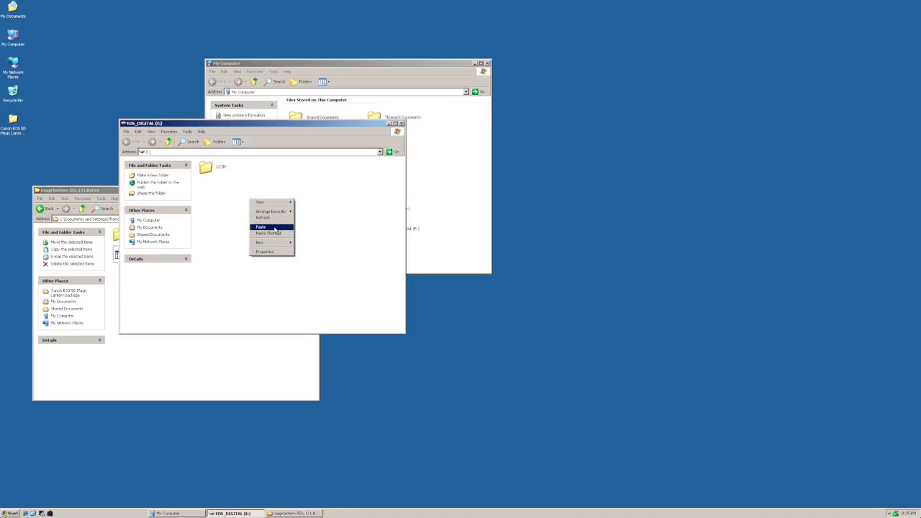
Paste the ML folder, autoexec.bin and both .fir files onto the EOS_DIGITAL (E:) root.
click(261, 226)
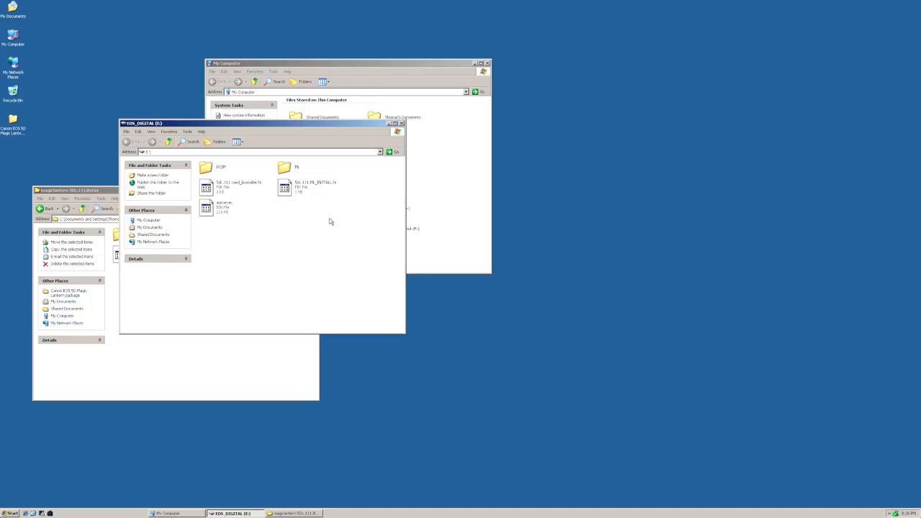
mouse_move(347, 183)
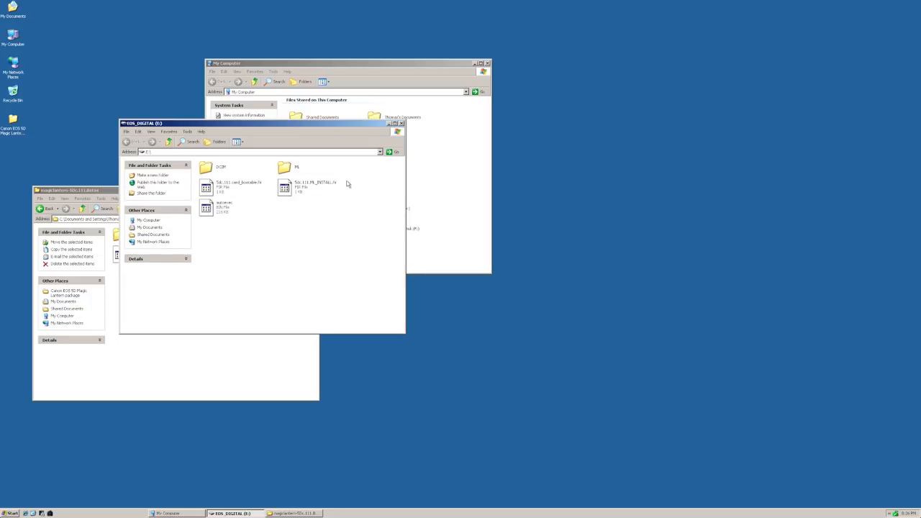